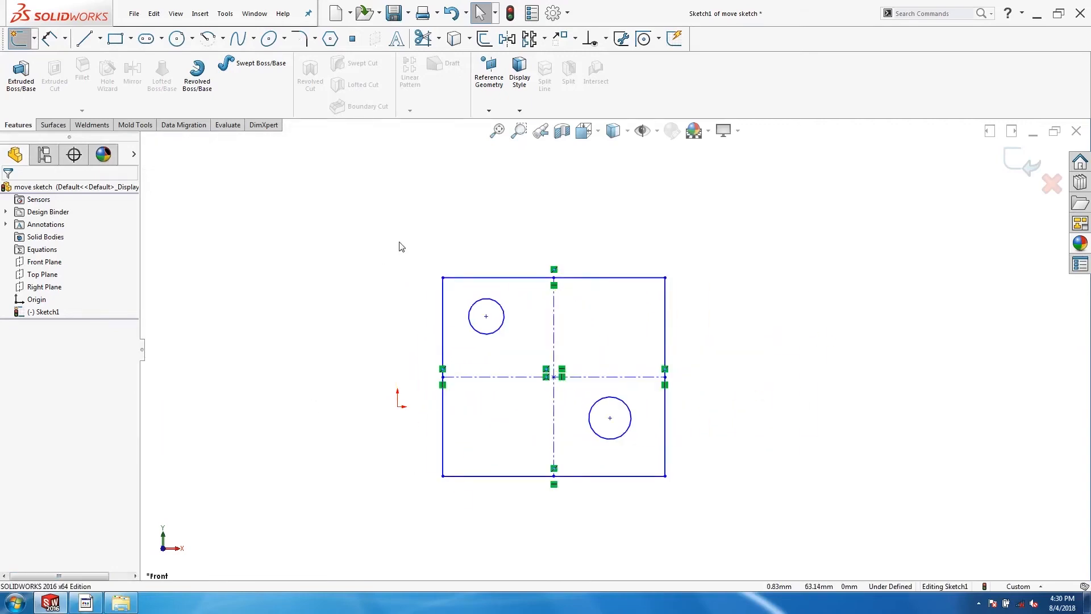
# Step: Preview a 20 mm X and Y move of the sketch, then explode the block back into entities
pyautogui.click(225, 13)
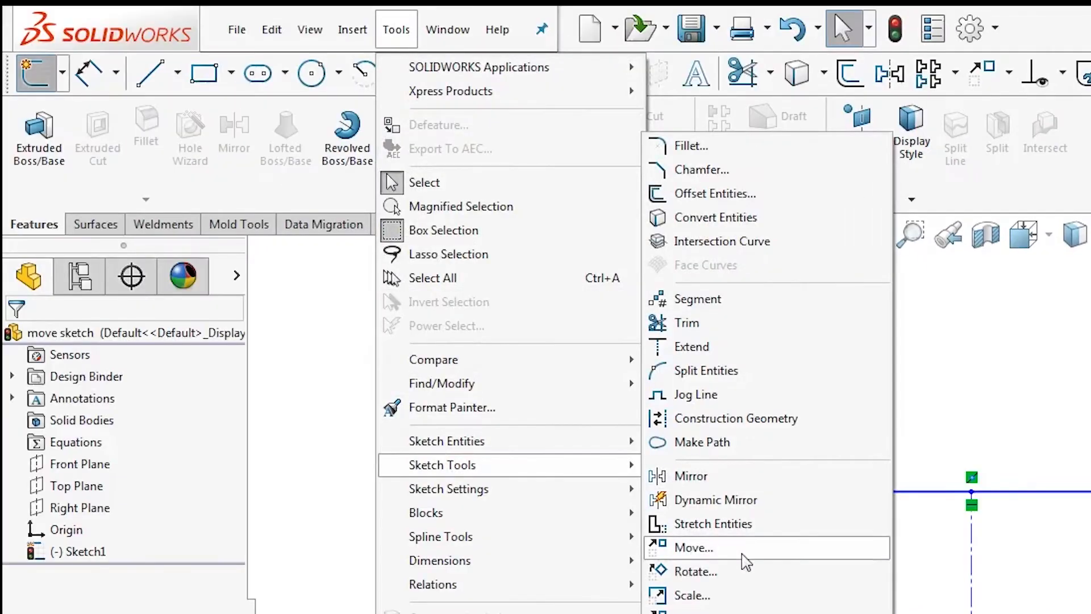
pyautogui.click(692, 548)
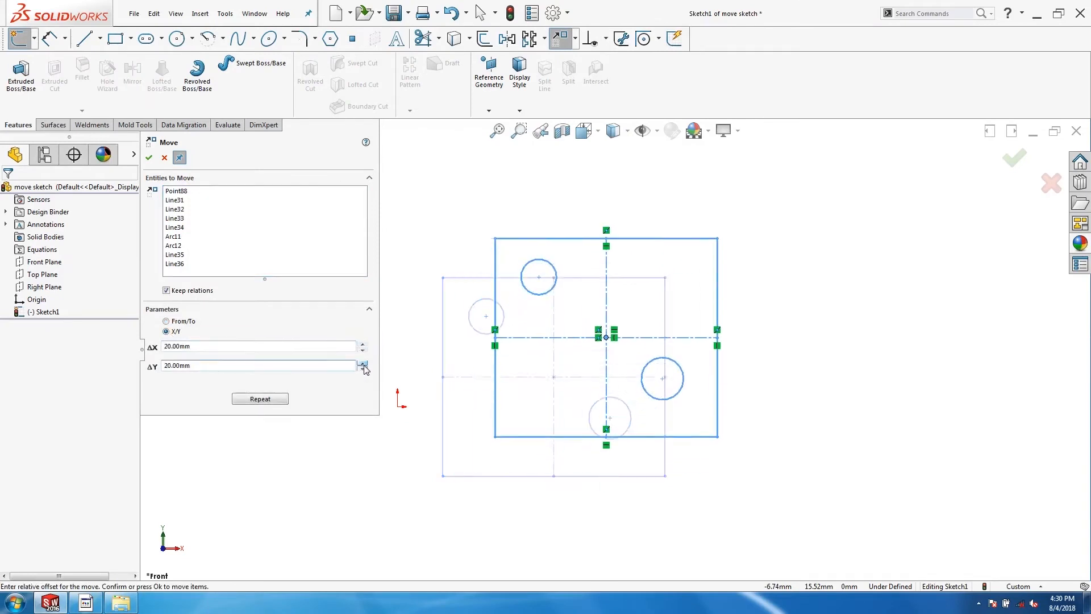
pyautogui.click(166, 320)
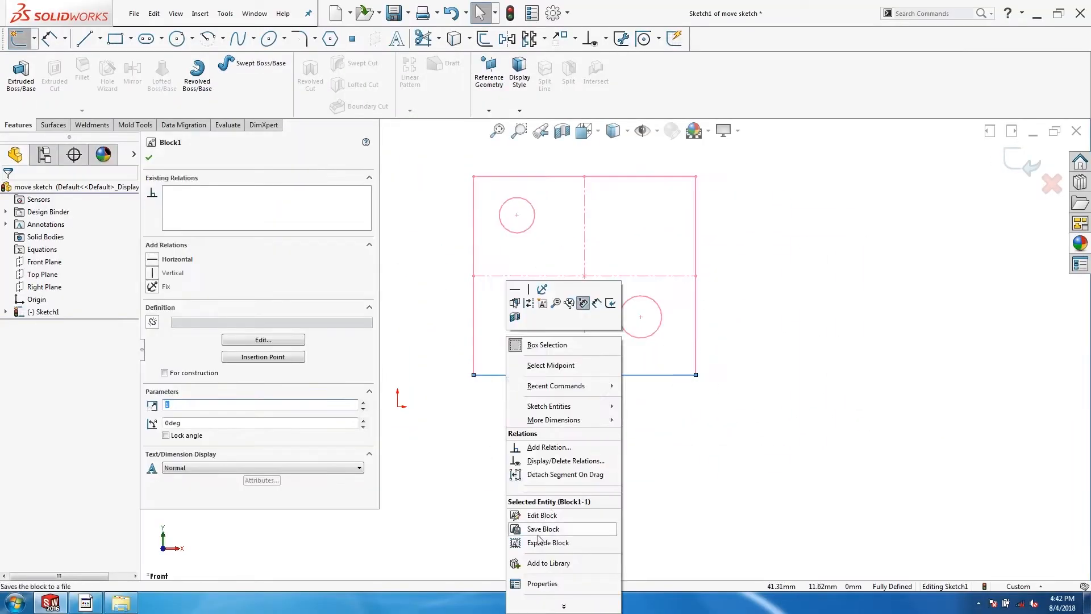
pyautogui.click(548, 543)
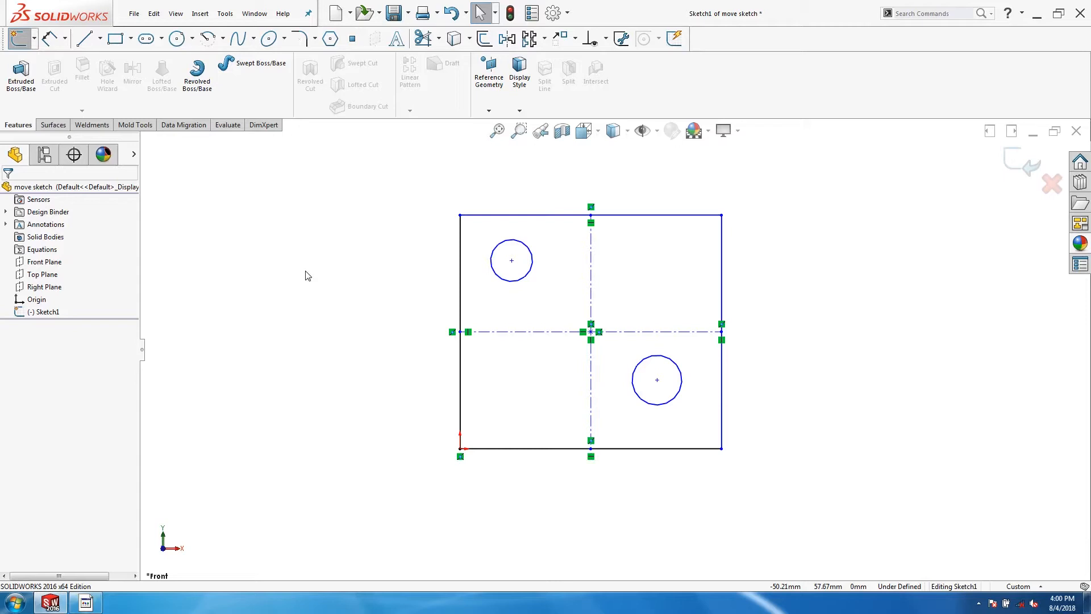
pyautogui.moveTo(519, 275)
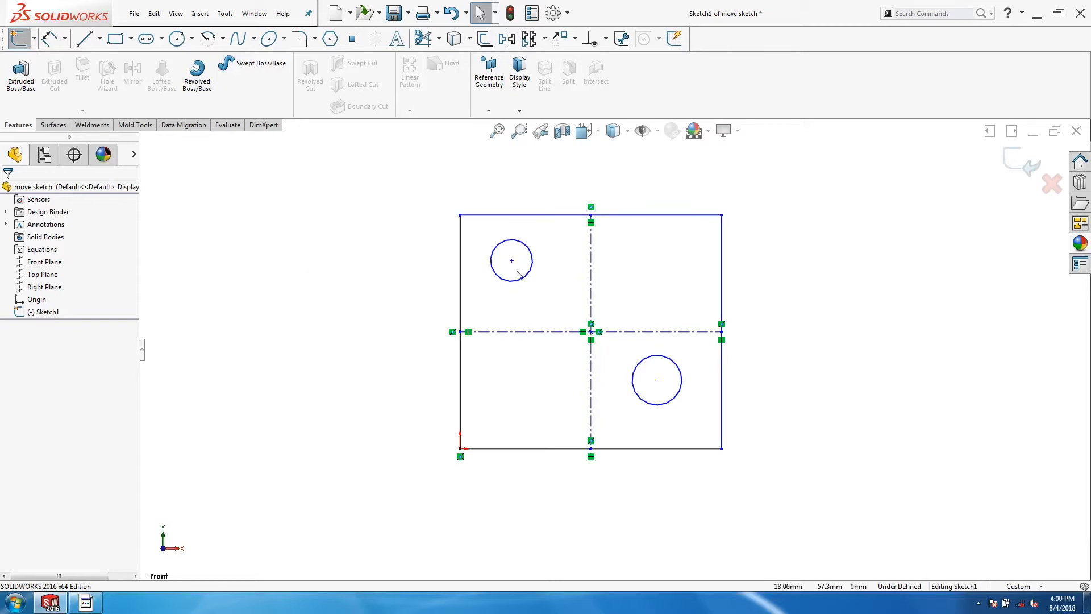
pyautogui.moveTo(459, 457)
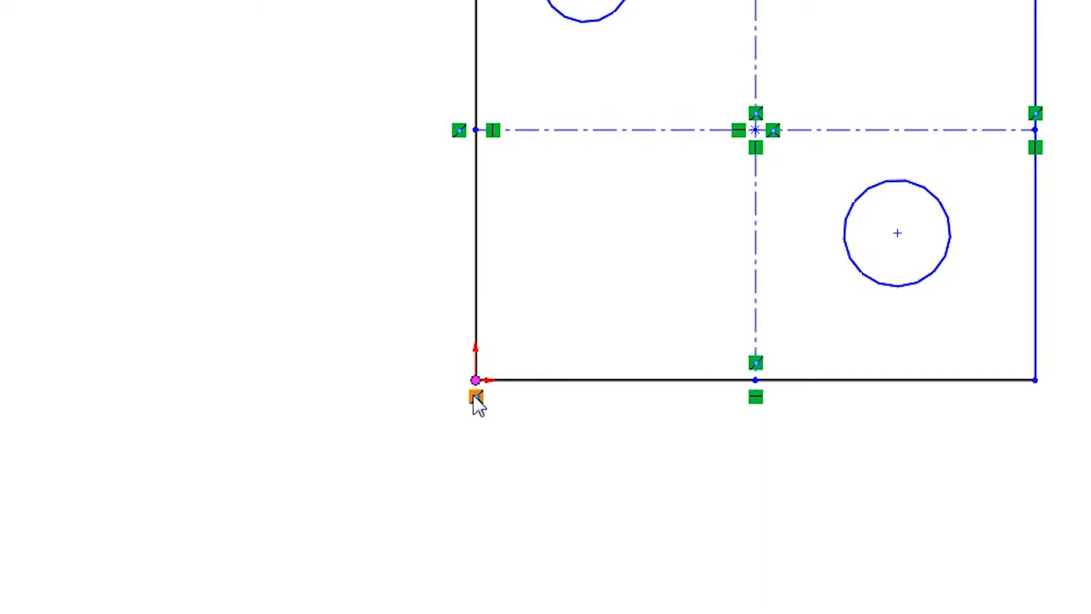
pyautogui.moveTo(412, 430)
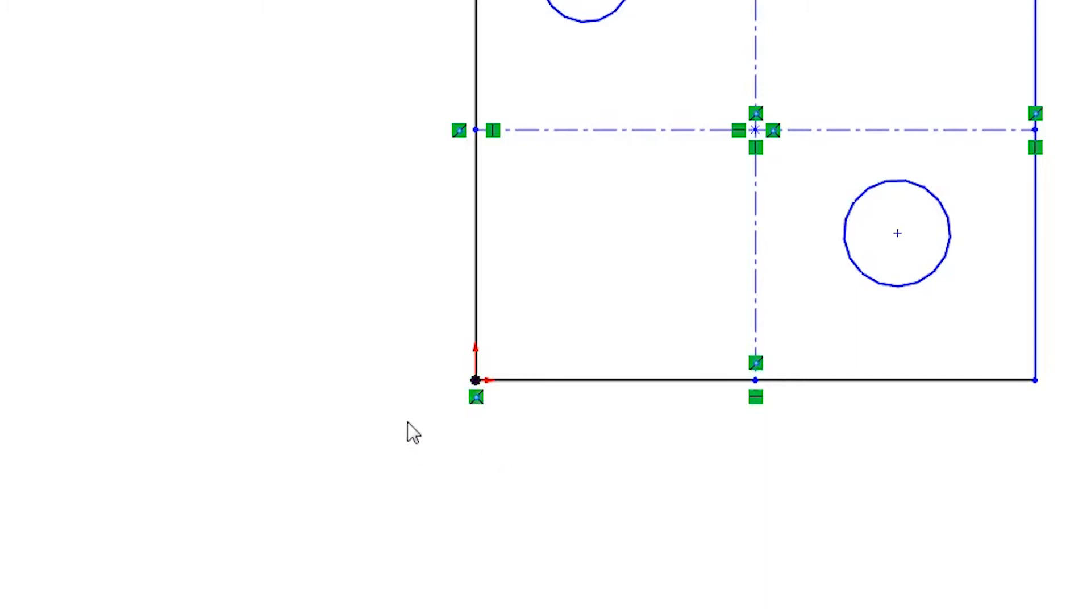
pyautogui.moveTo(400, 429)
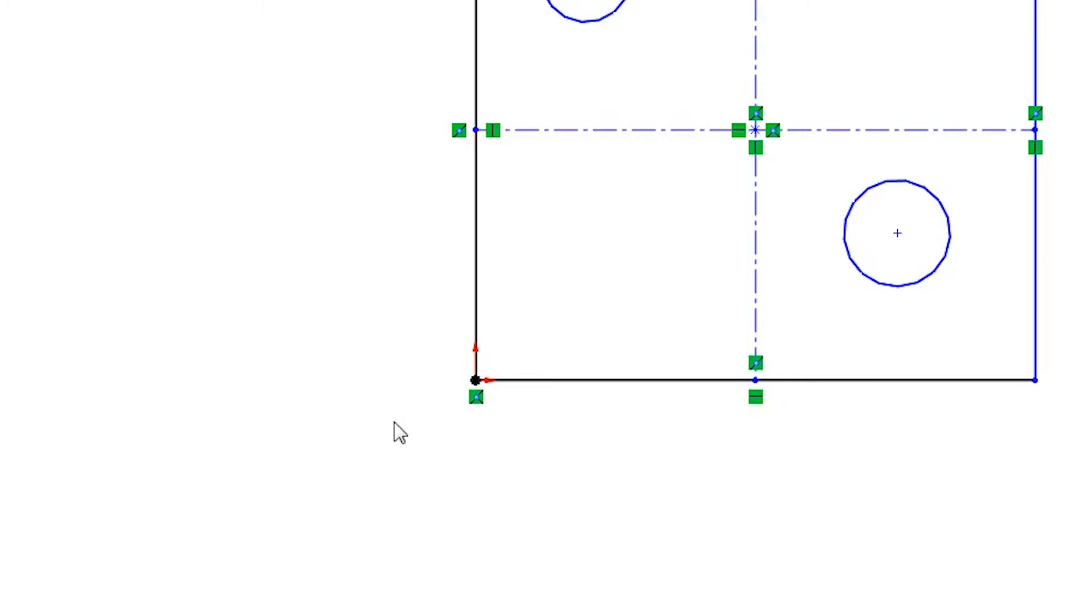
pyautogui.moveTo(407, 439)
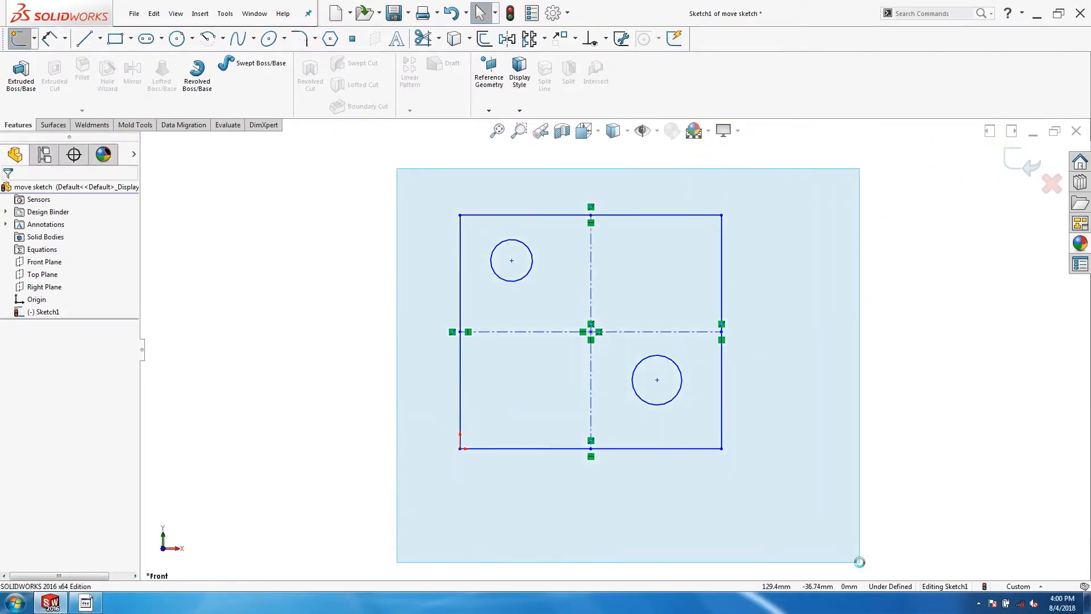
# Step: Detach the rectangle corner from the origin and drag the whole sketch up and to the right
pyautogui.click(501, 429)
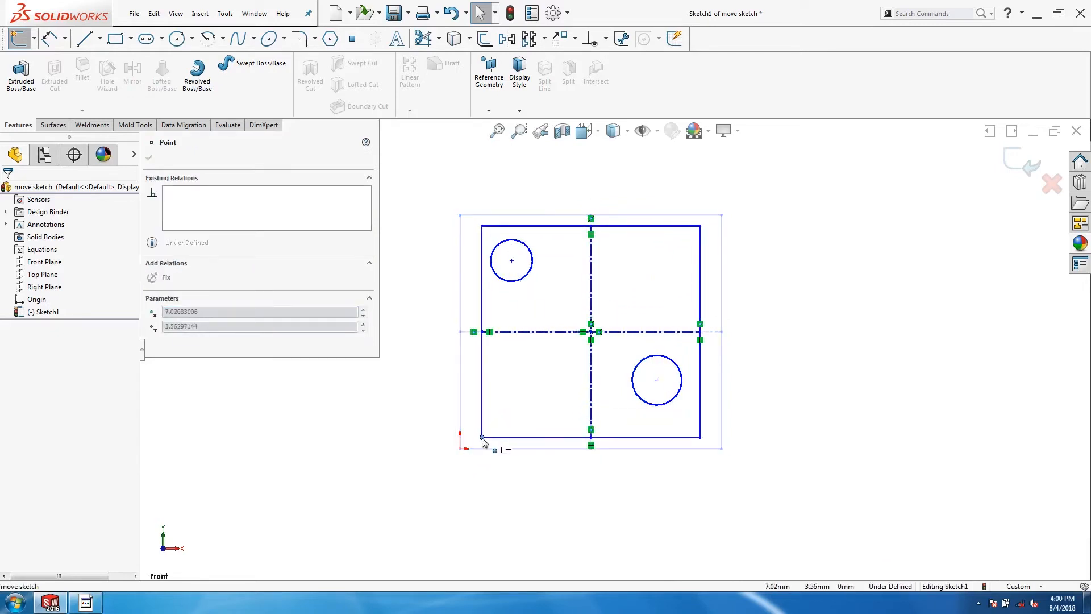
pyautogui.tripleClick(262, 311)
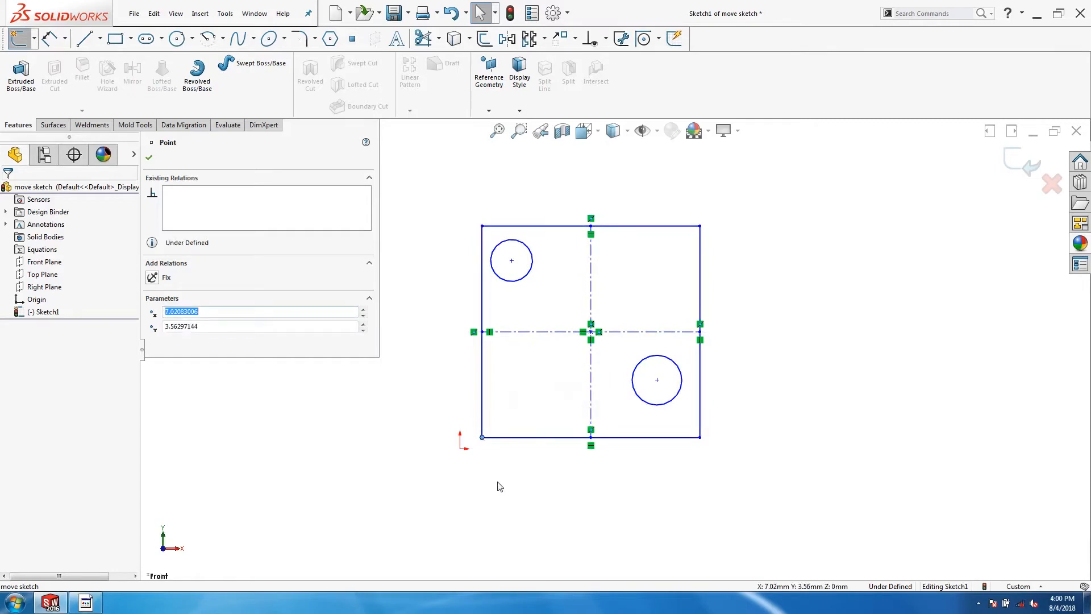
pyautogui.click(148, 156)
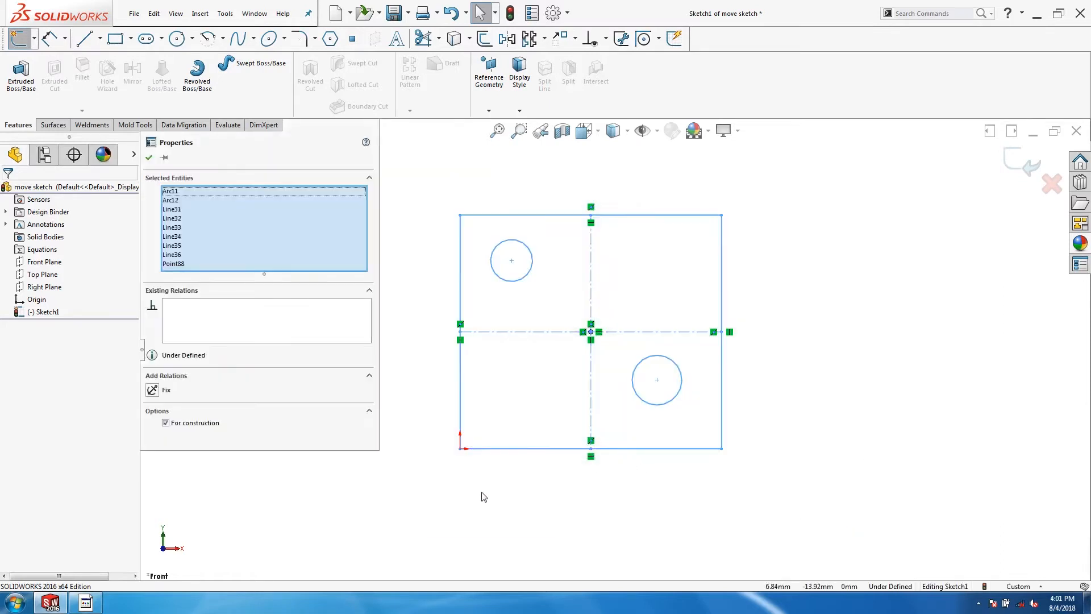
pyautogui.moveTo(468, 410)
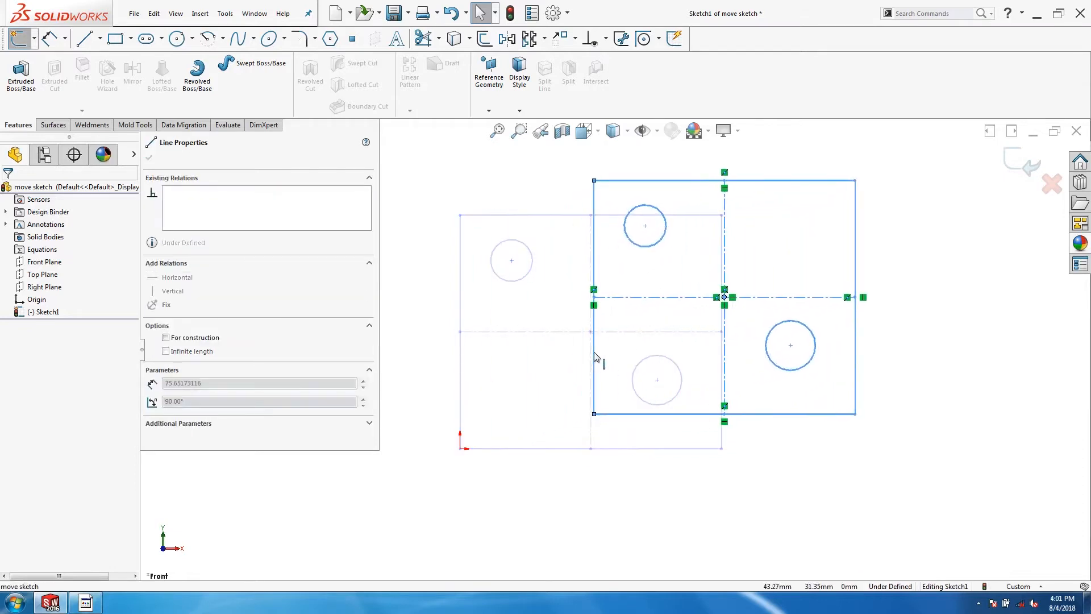
pyautogui.click(148, 157)
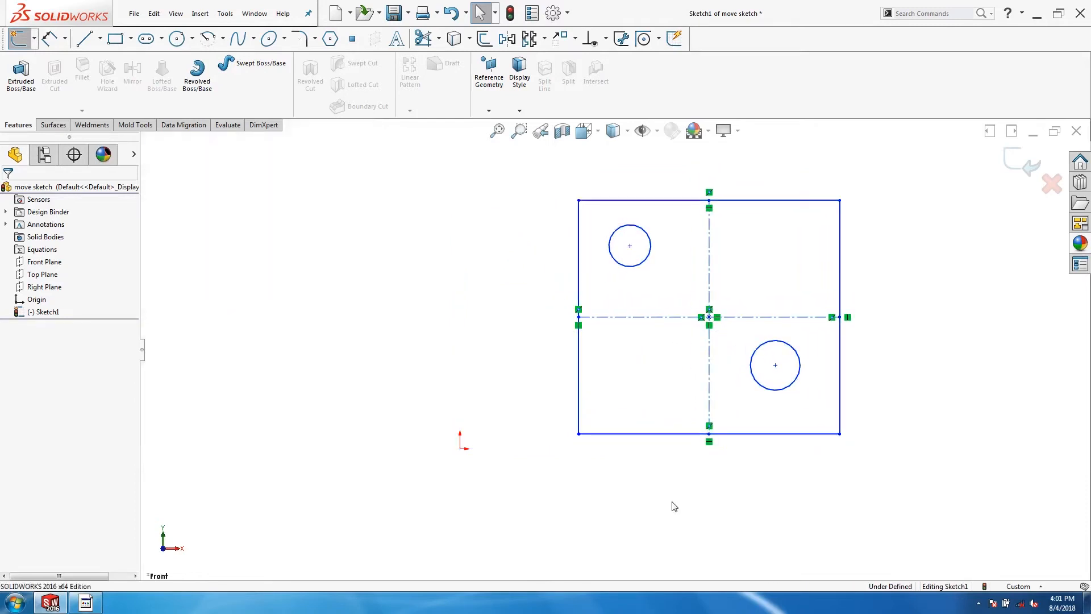
pyautogui.click(628, 246)
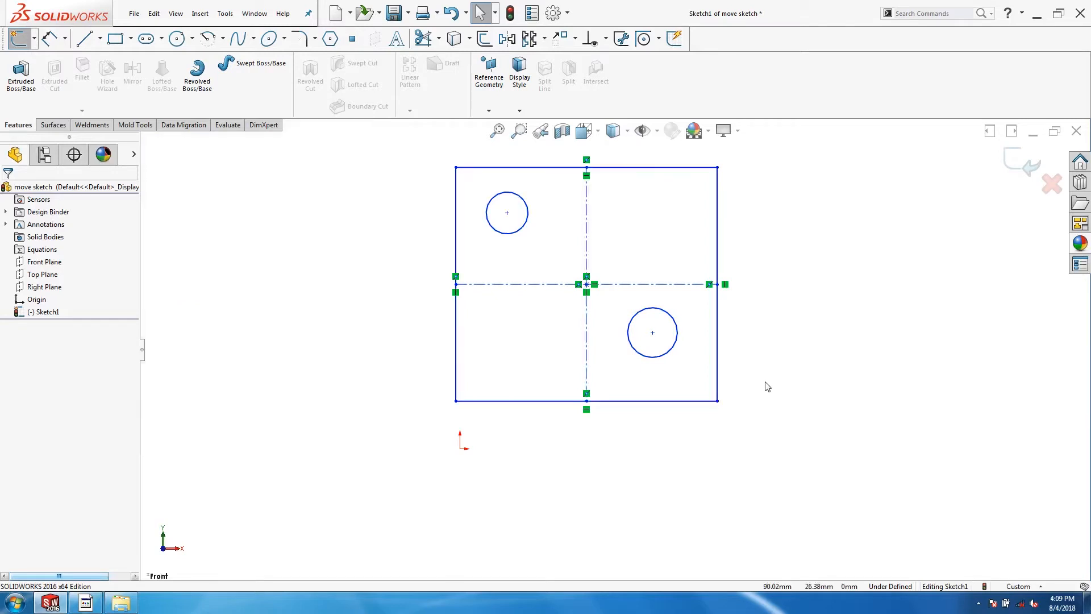
# Step: Drag the whole sketch by its lower-left corner to a new spot near the origin
pyautogui.click(622, 410)
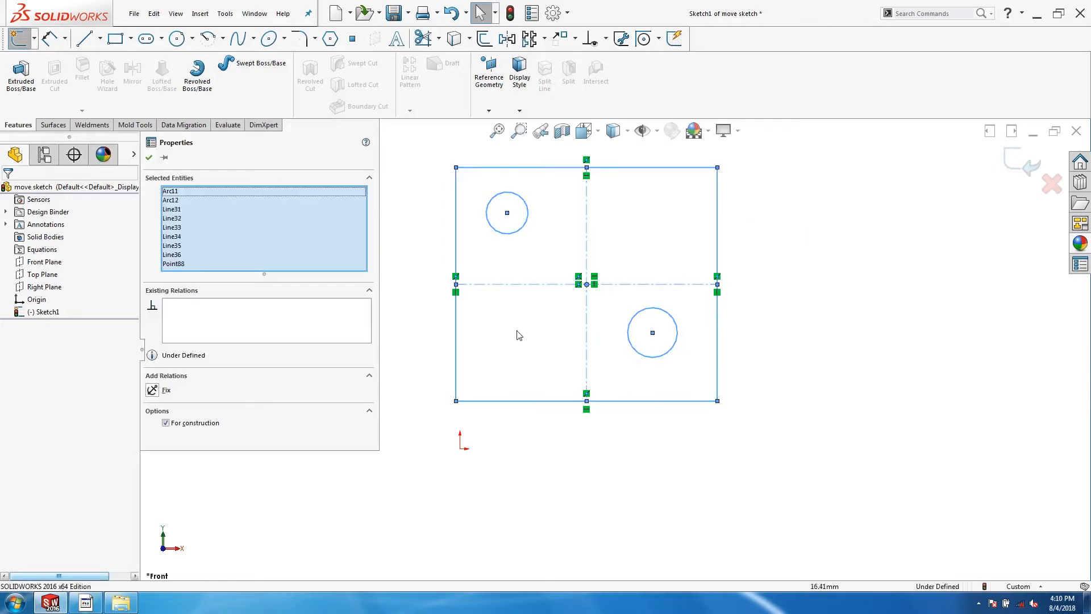
pyautogui.click(148, 157)
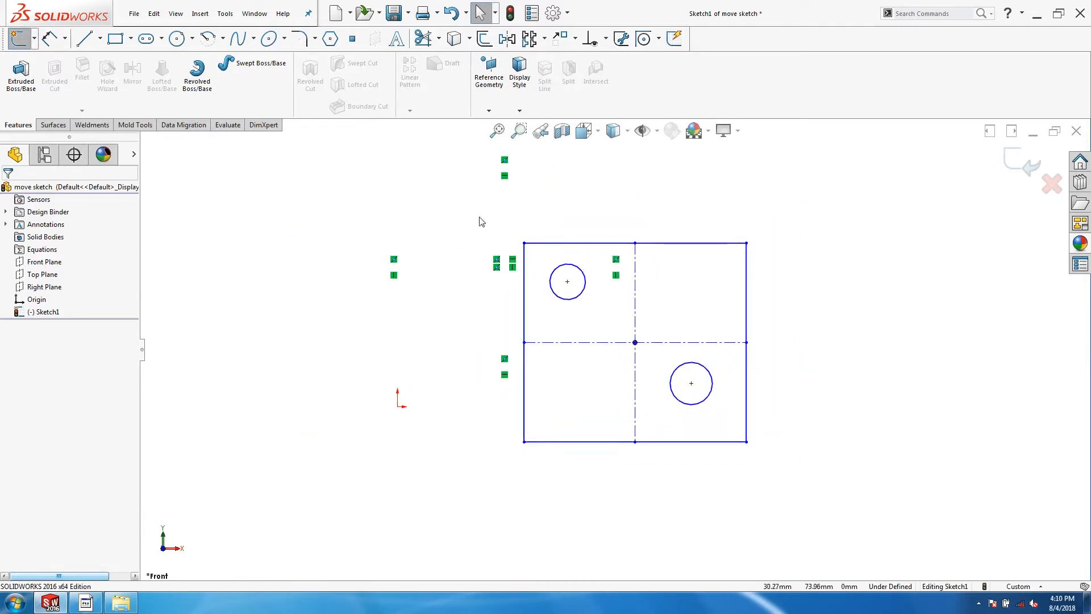
pyautogui.click(524, 441)
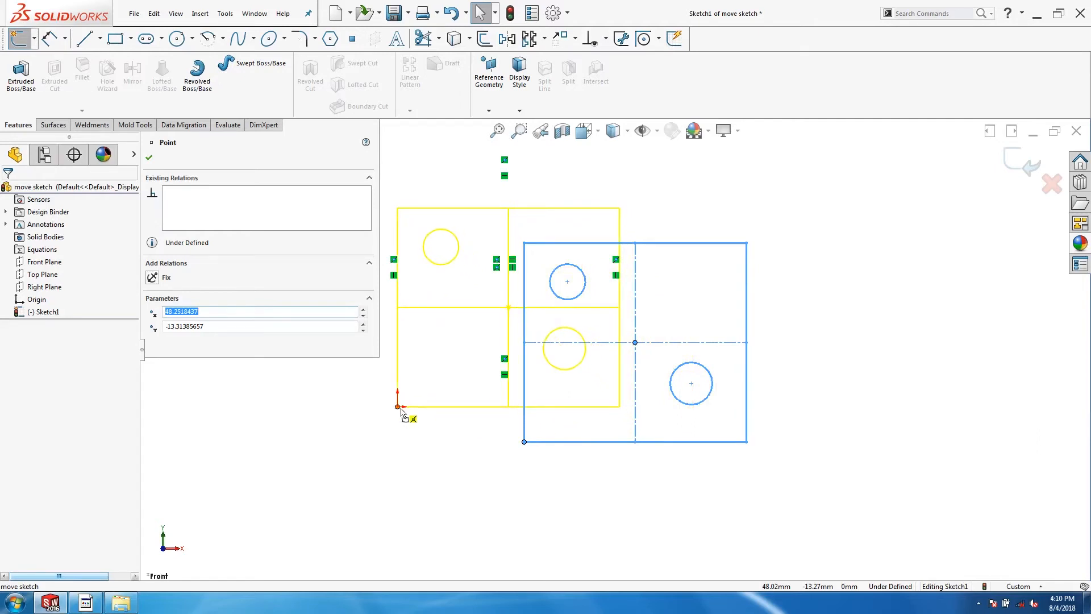
pyautogui.click(148, 157)
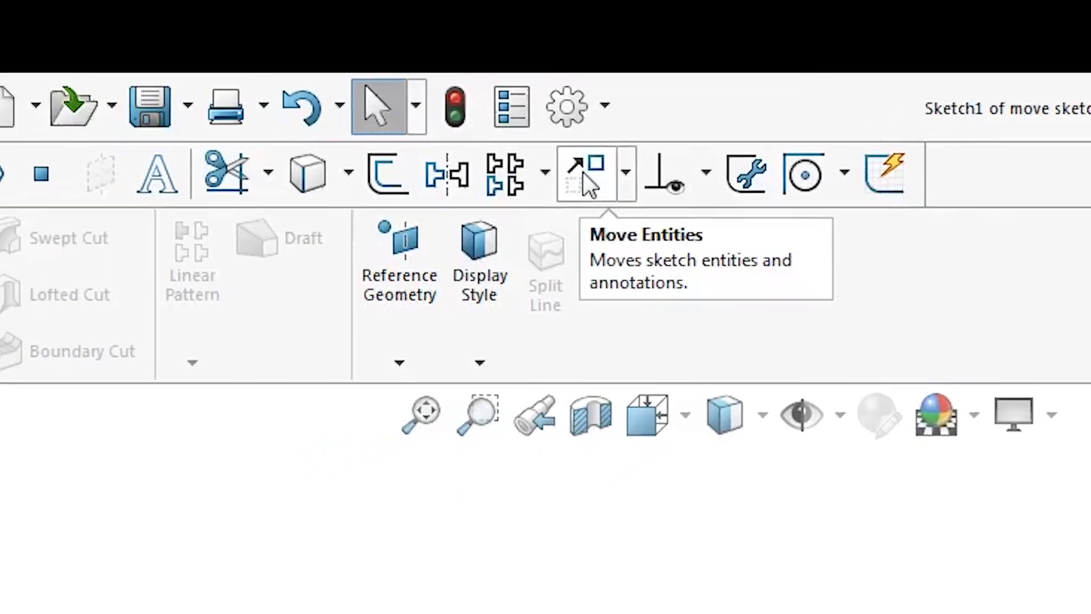
# Step: Launch Move Entities with all sketch lines, arcs and the point queued
pyautogui.click(396, 30)
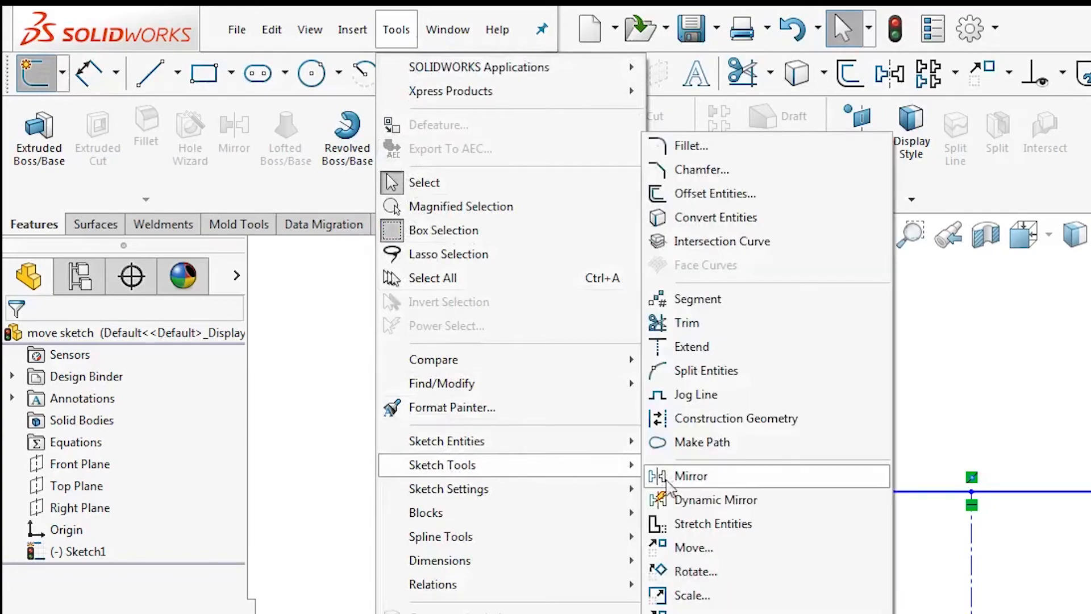
pyautogui.moveTo(744, 548)
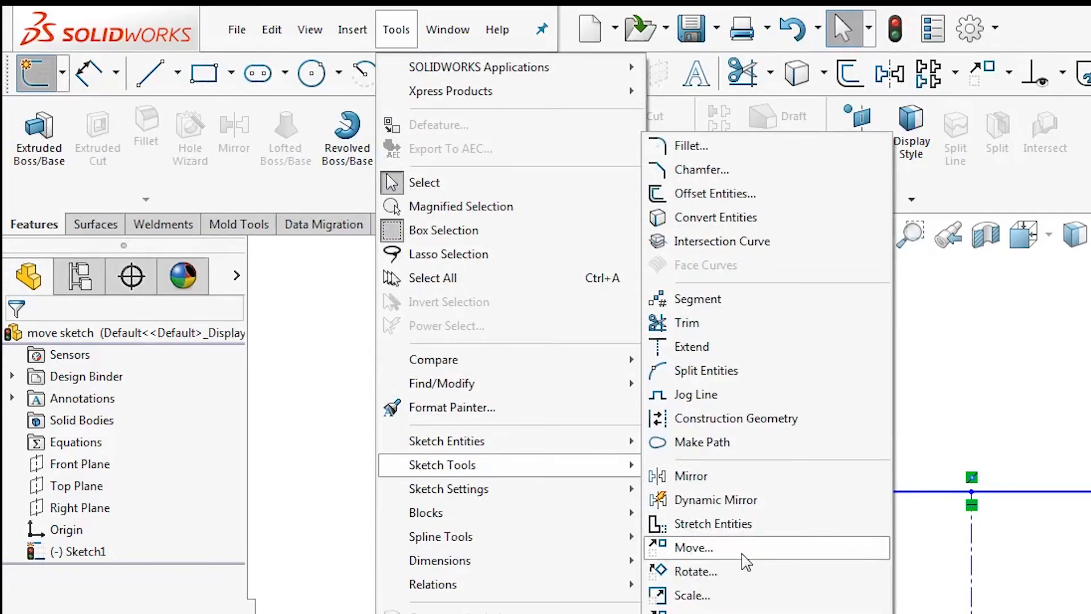
pyautogui.click(692, 548)
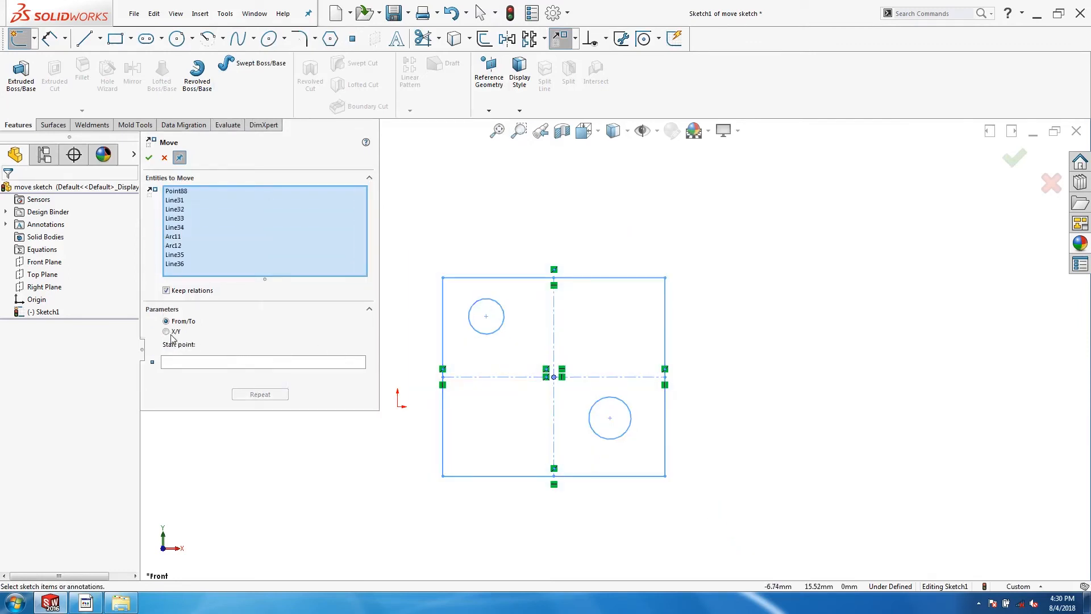
# Step: Preview a 20 mm X offset, then use From/To with the lower-left corner as start point
pyautogui.click(165, 331)
pyautogui.write('20')
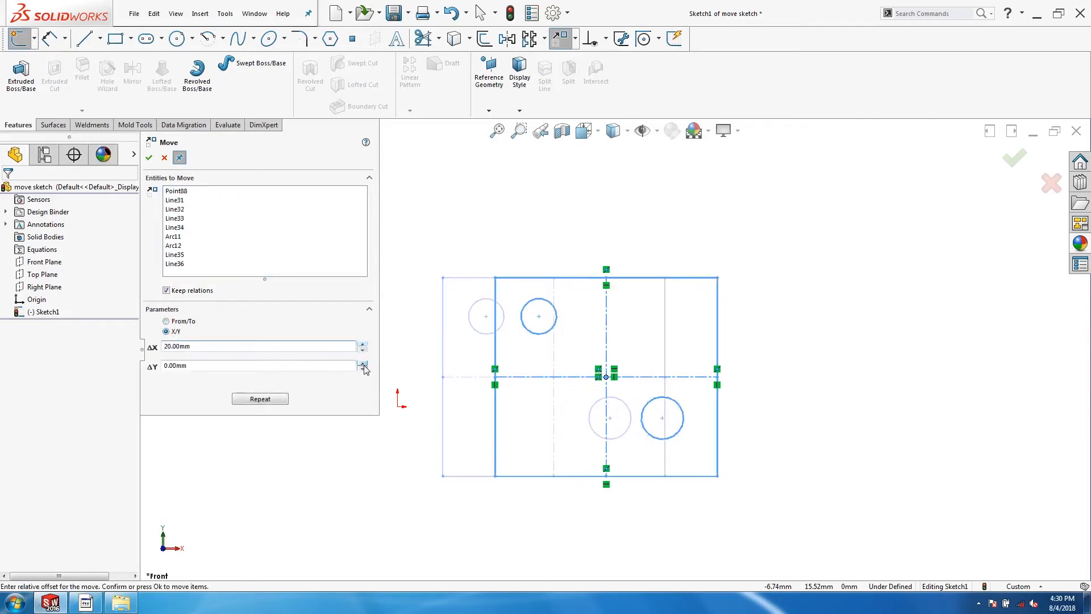
pyautogui.click(361, 364)
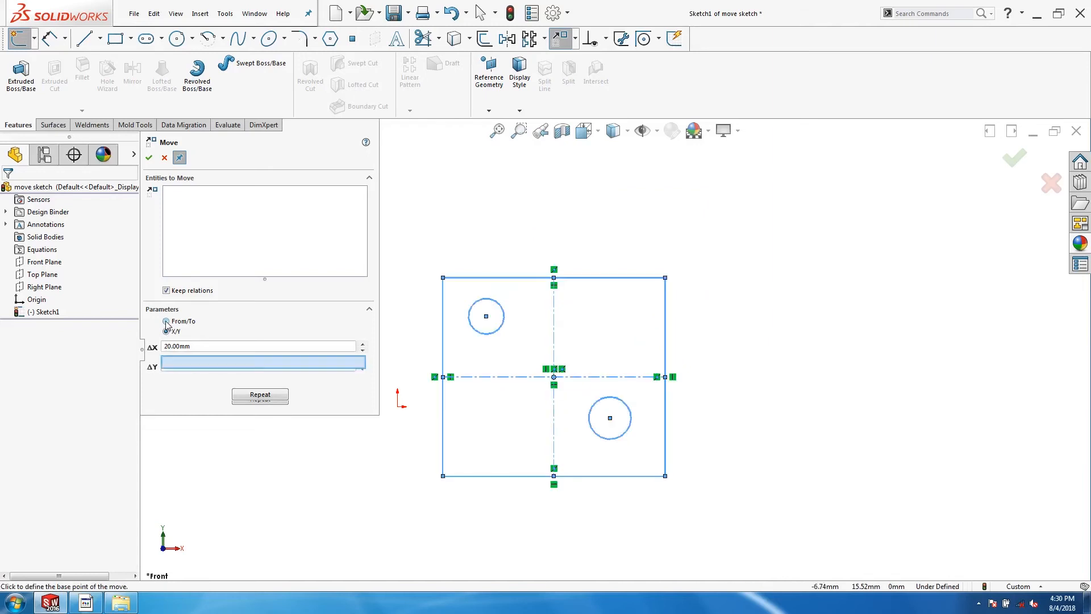
pyautogui.click(166, 320)
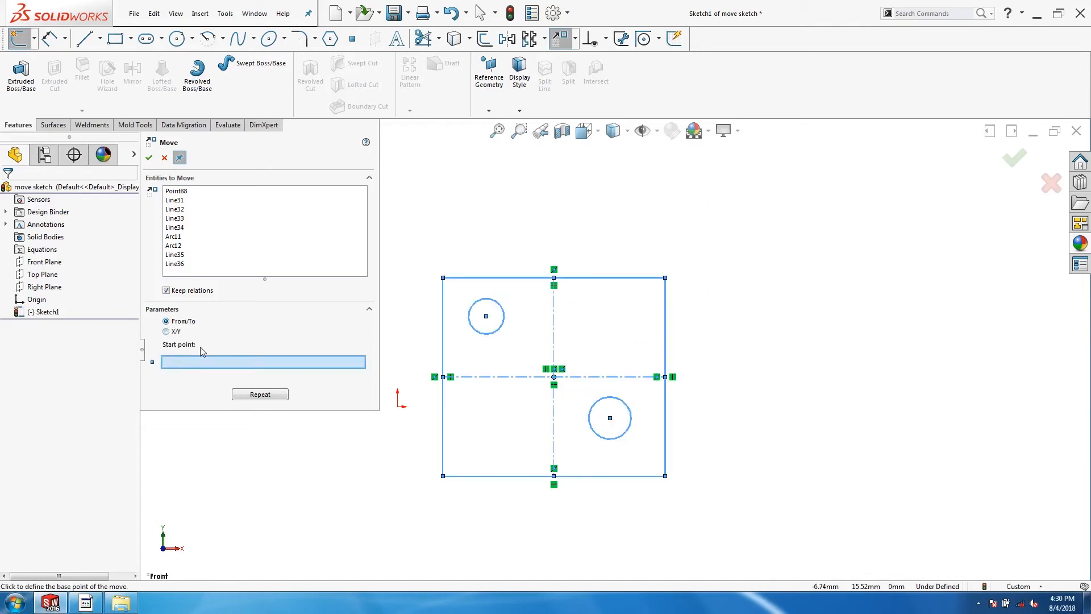
pyautogui.moveTo(444, 479)
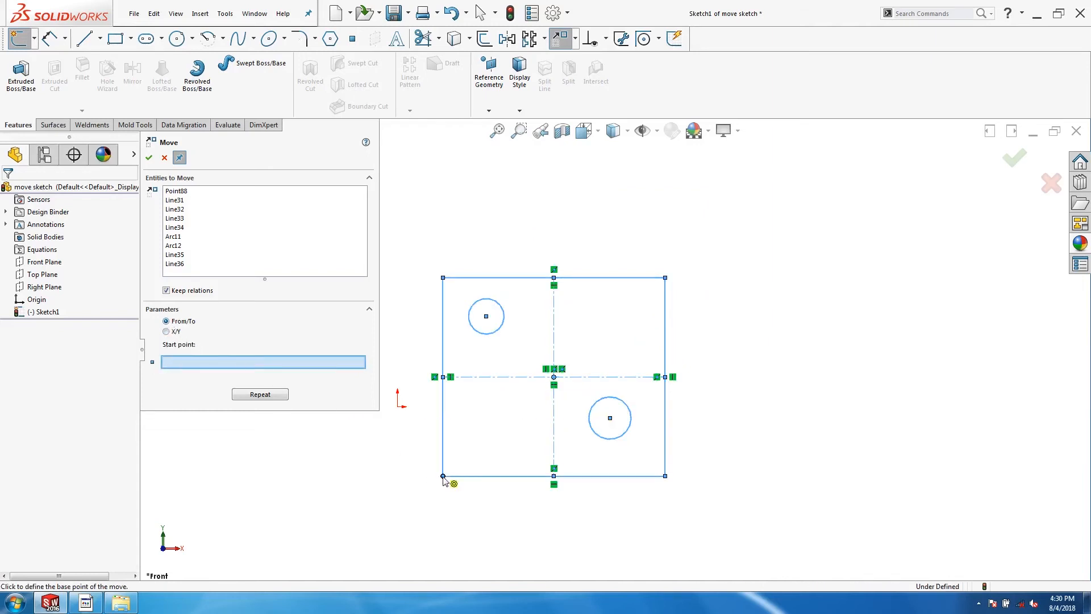
pyautogui.click(443, 476)
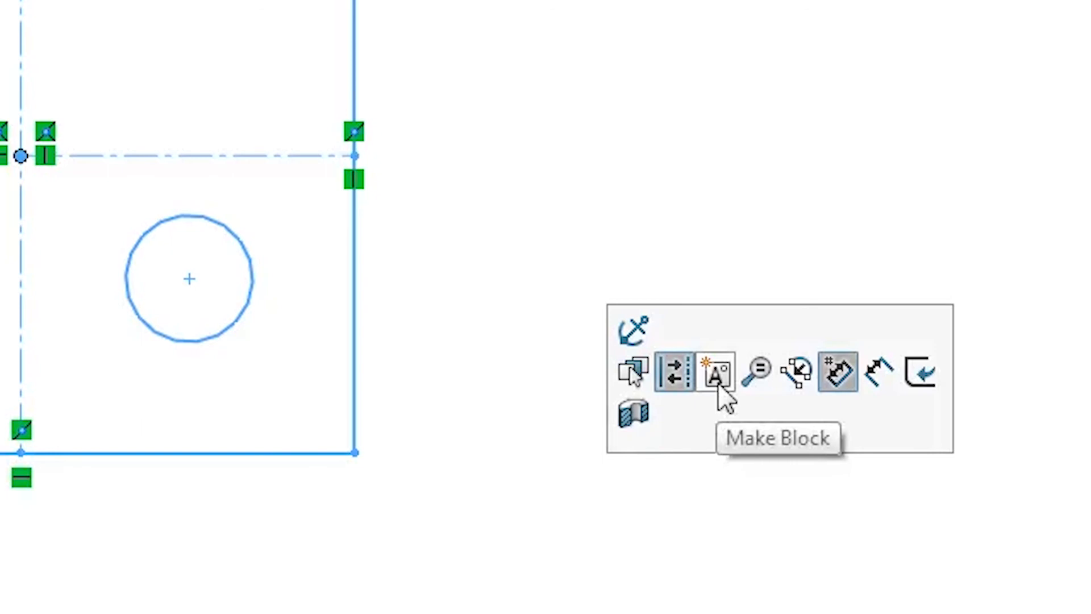
# Step: Make the whole sketch one block, confirm it, and finish with the sketch fully defined
pyautogui.click(715, 372)
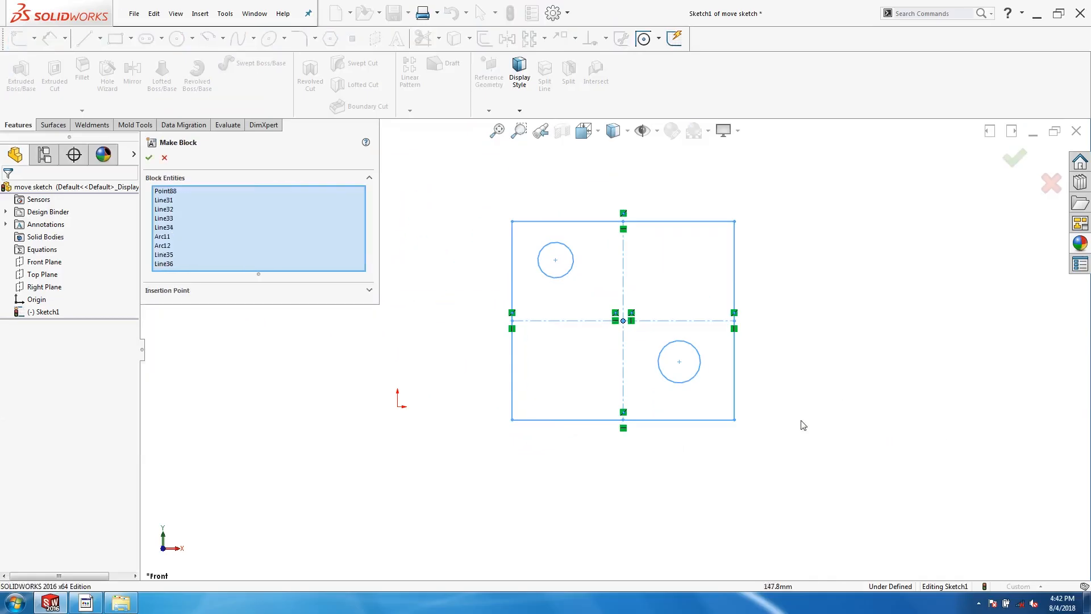
pyautogui.click(148, 157)
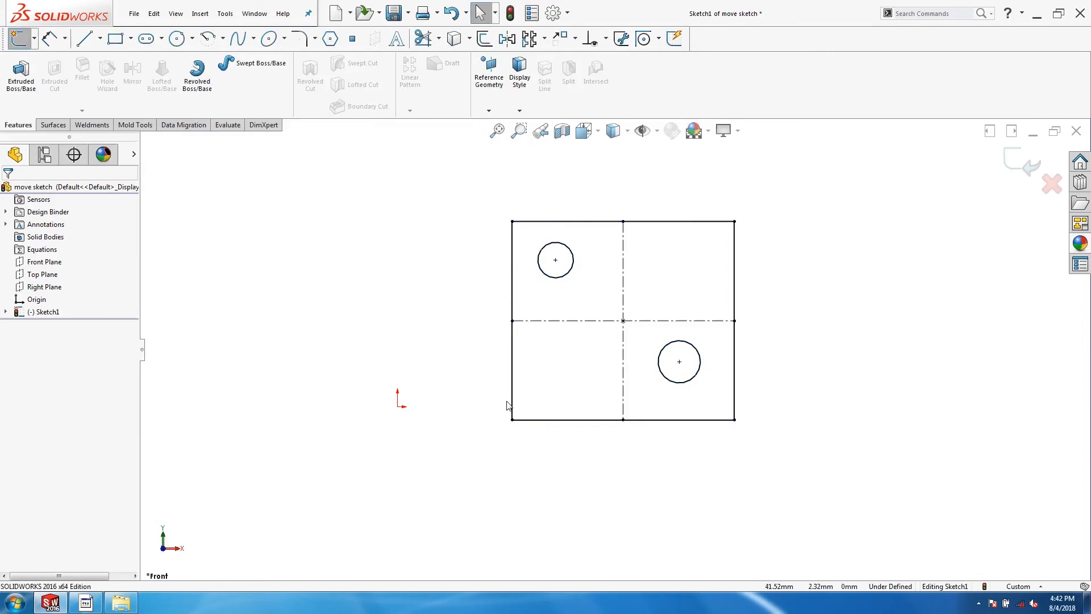
pyautogui.moveTo(511, 423)
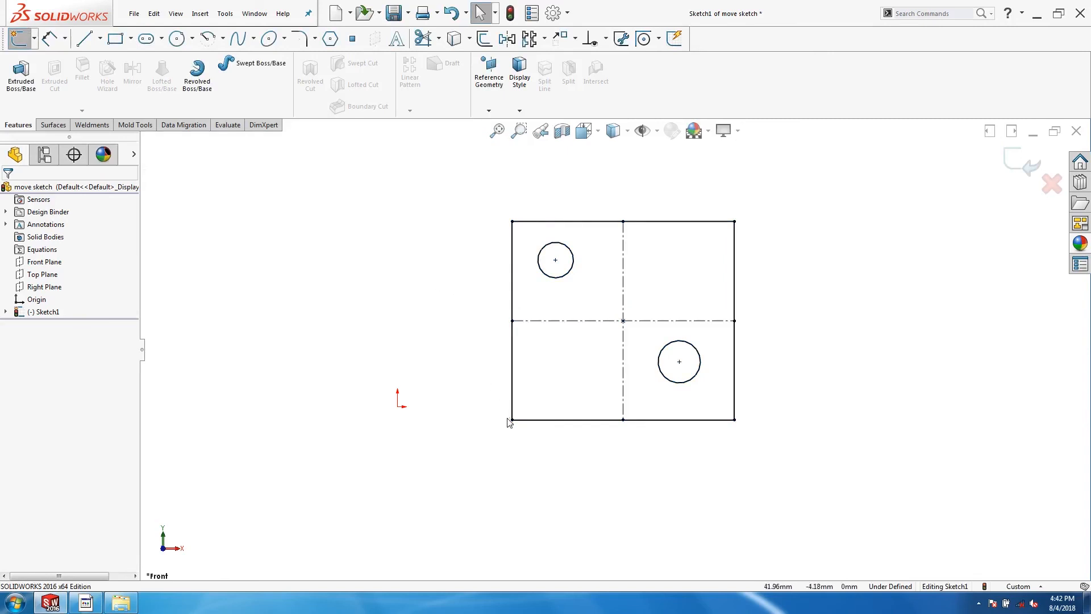
pyautogui.moveTo(484, 453)
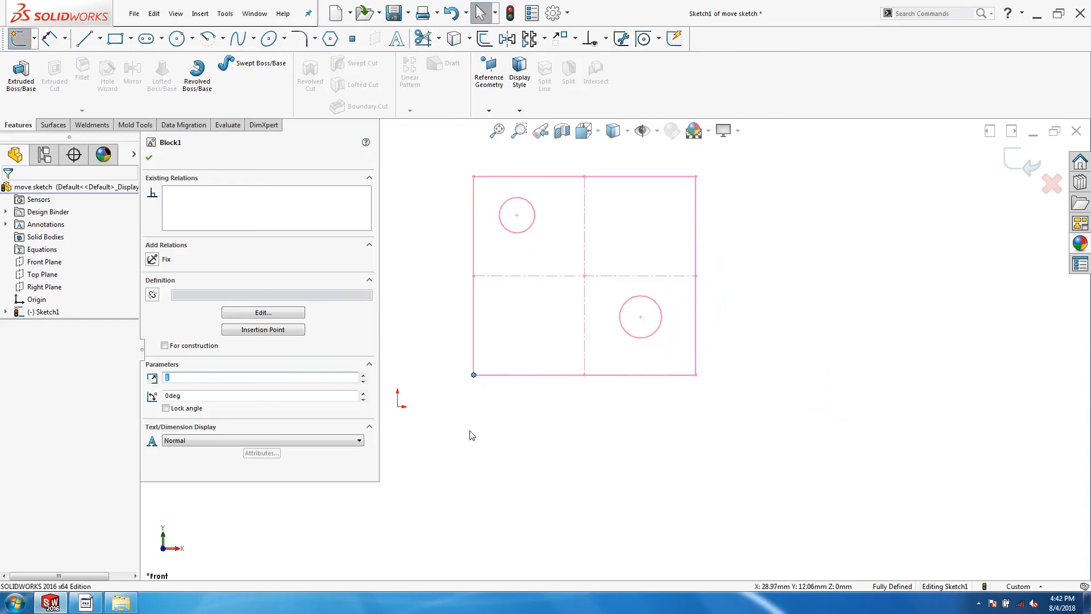
pyautogui.click(148, 157)
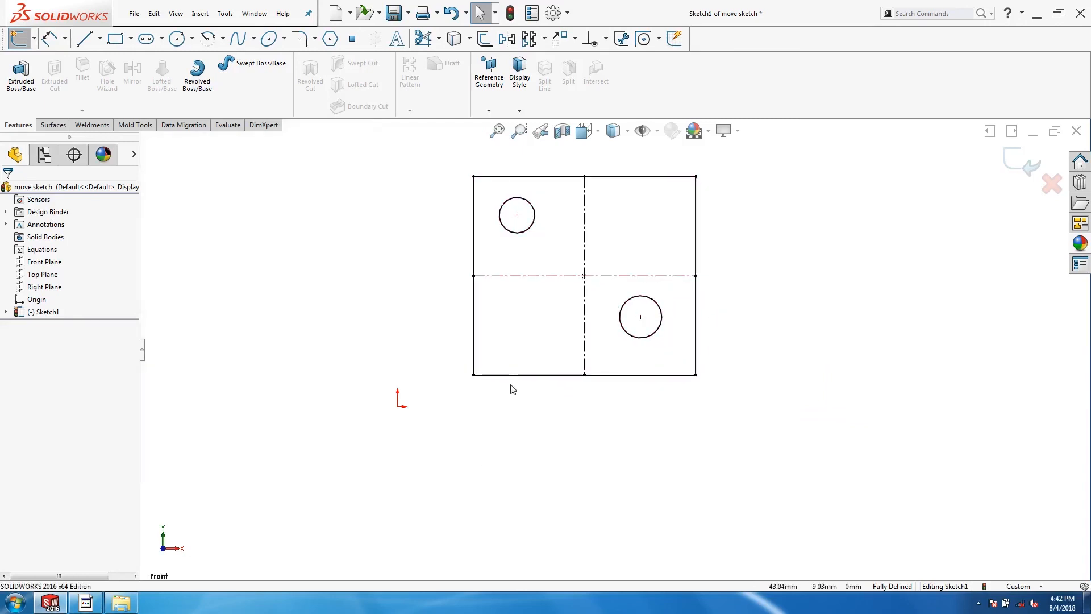